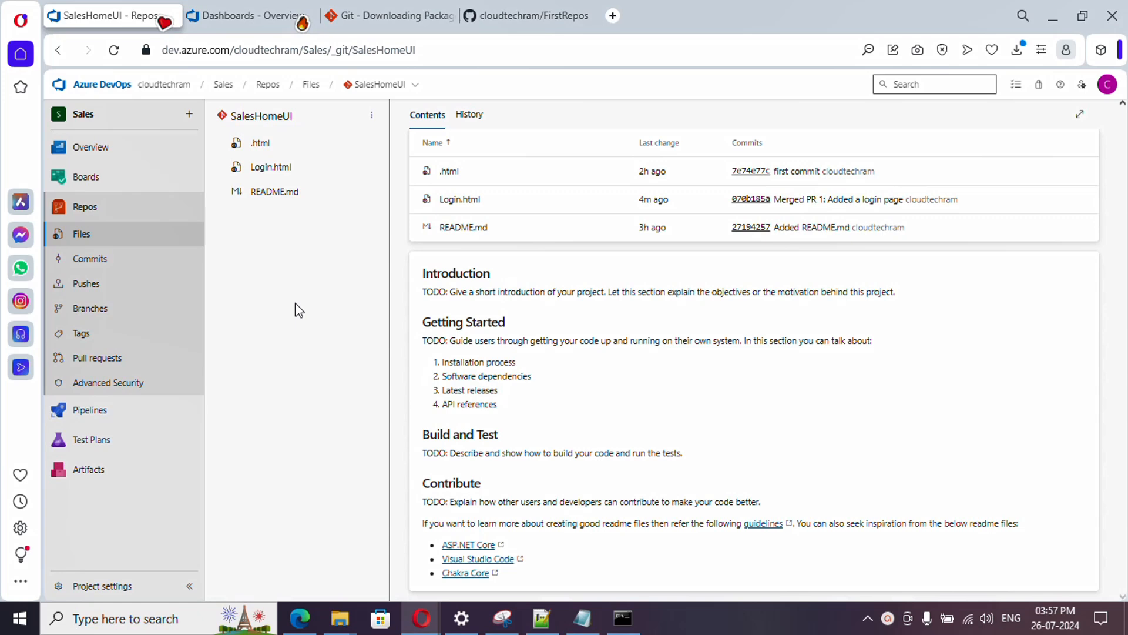
mouse_move(290, 293)
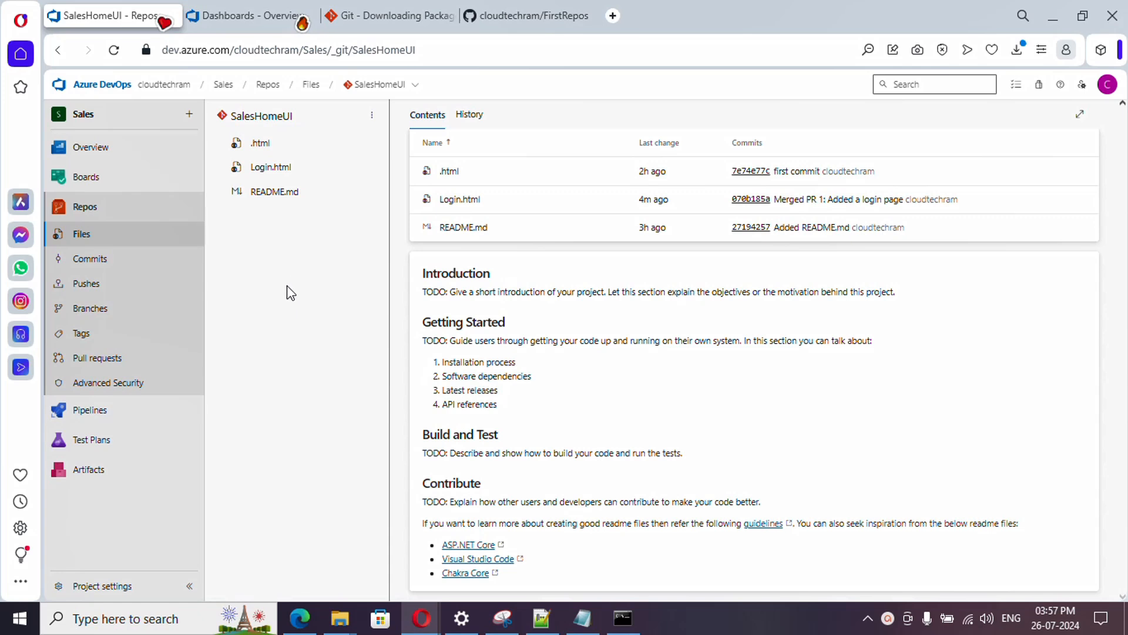
mouse_move(377, 84)
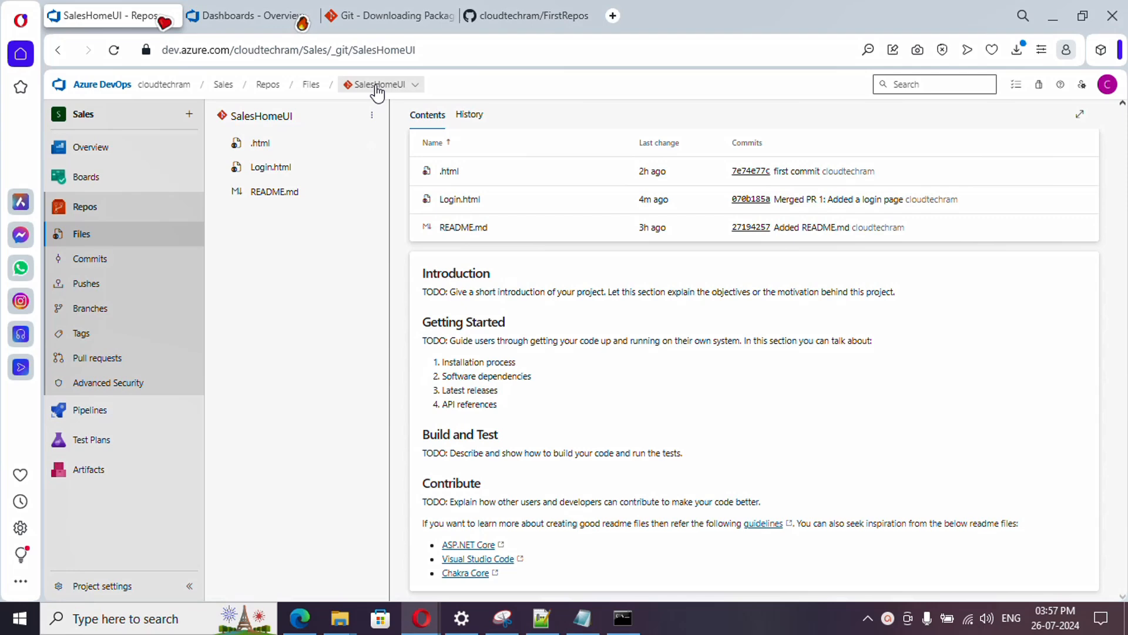
mouse_move(318, 303)
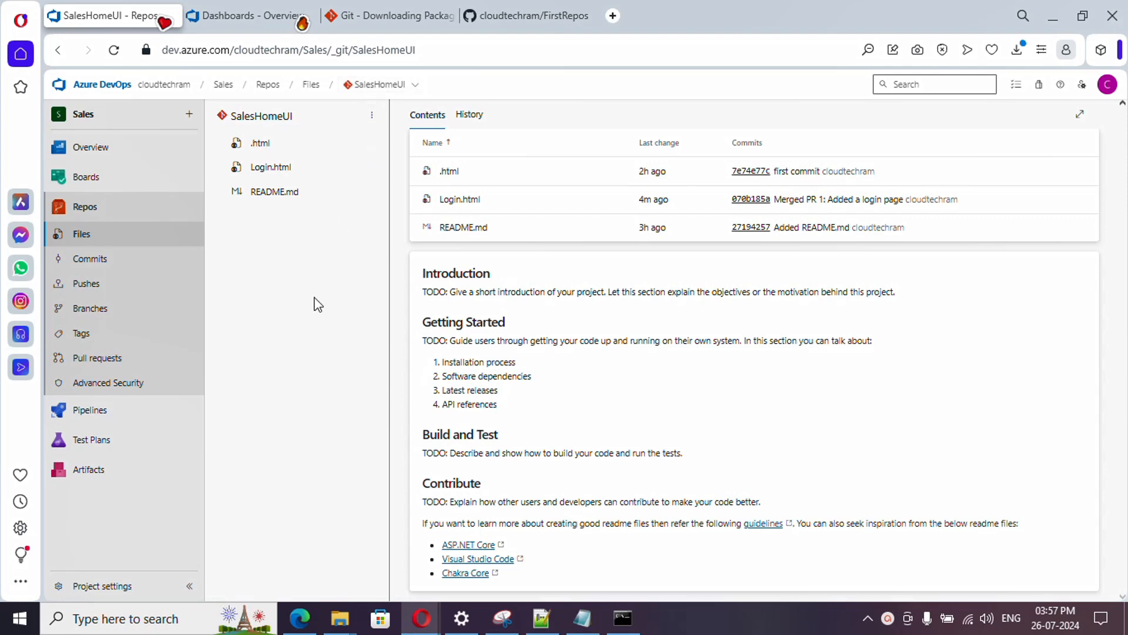
Step: View the cloudtechram/FirstRepos repository URL on GitHub, then return to the Sales repository list in Azure DevOps
click(526, 15)
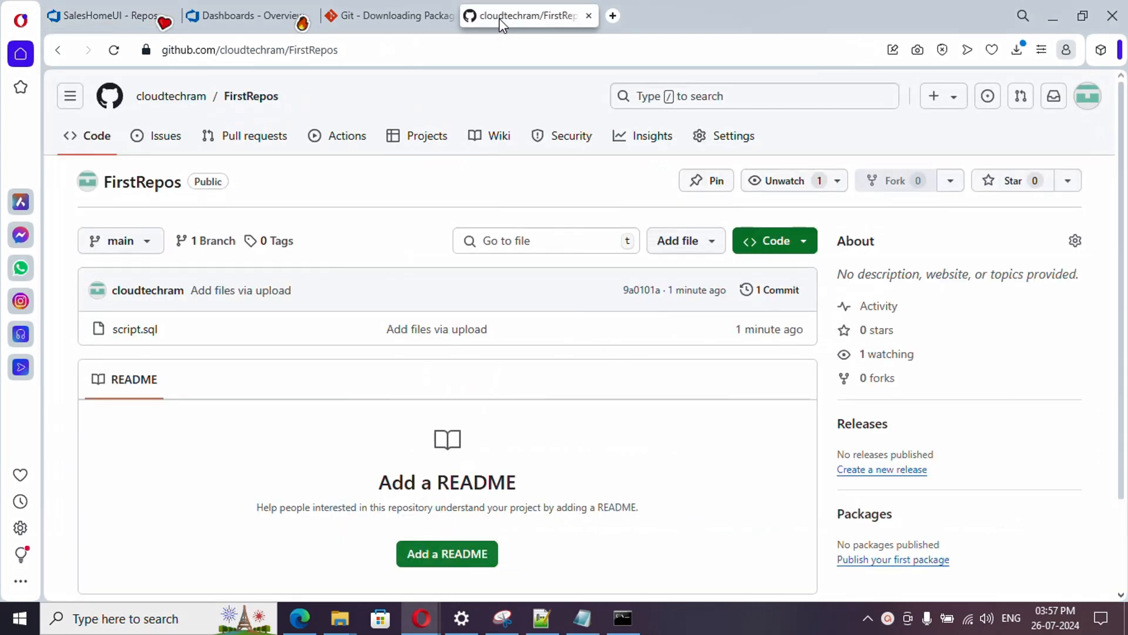
click(248, 49)
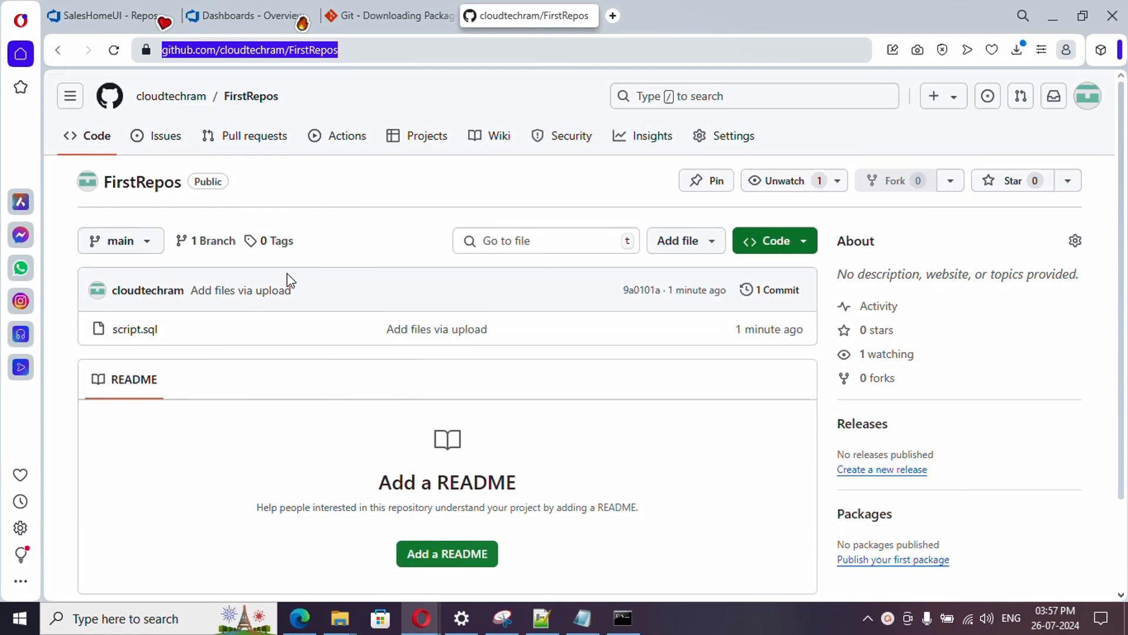
mouse_move(173, 344)
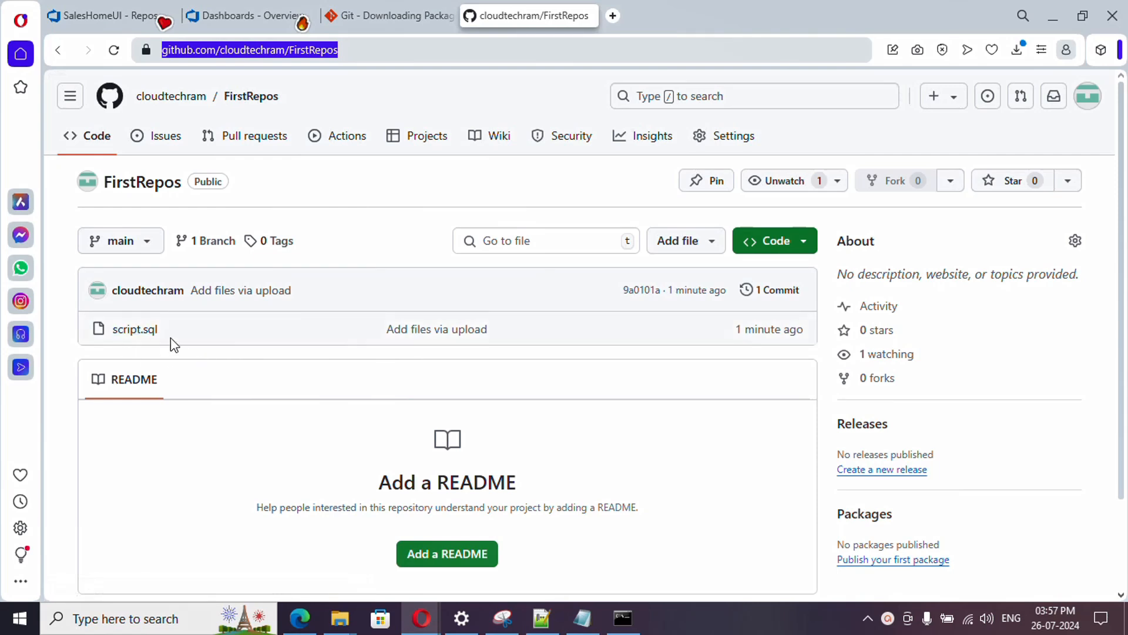
double_click(134, 329)
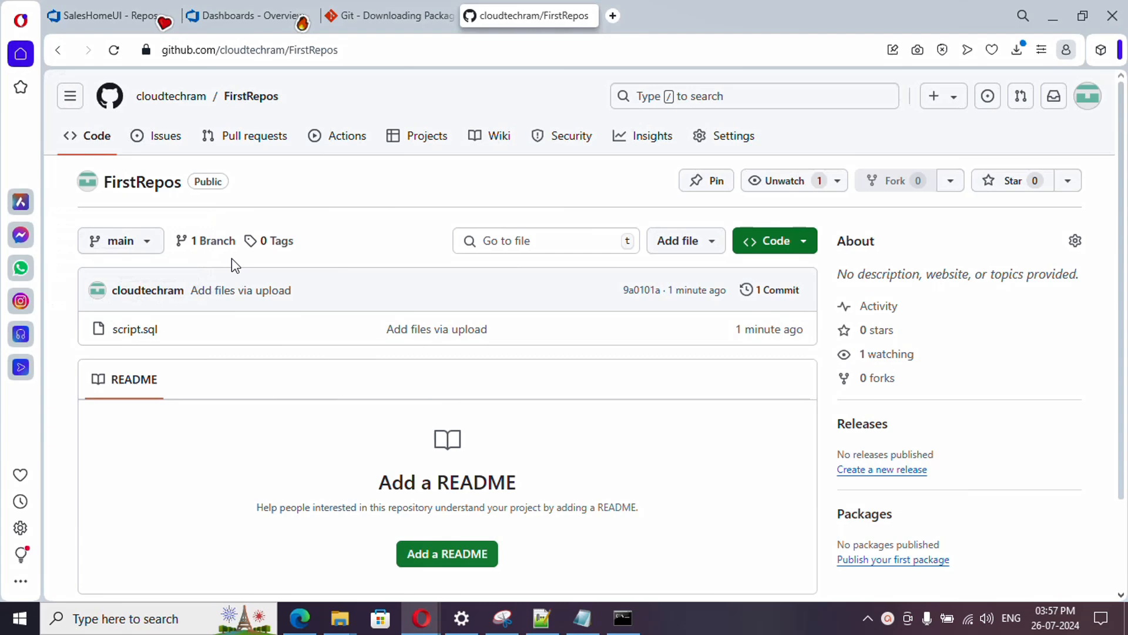
click(108, 15)
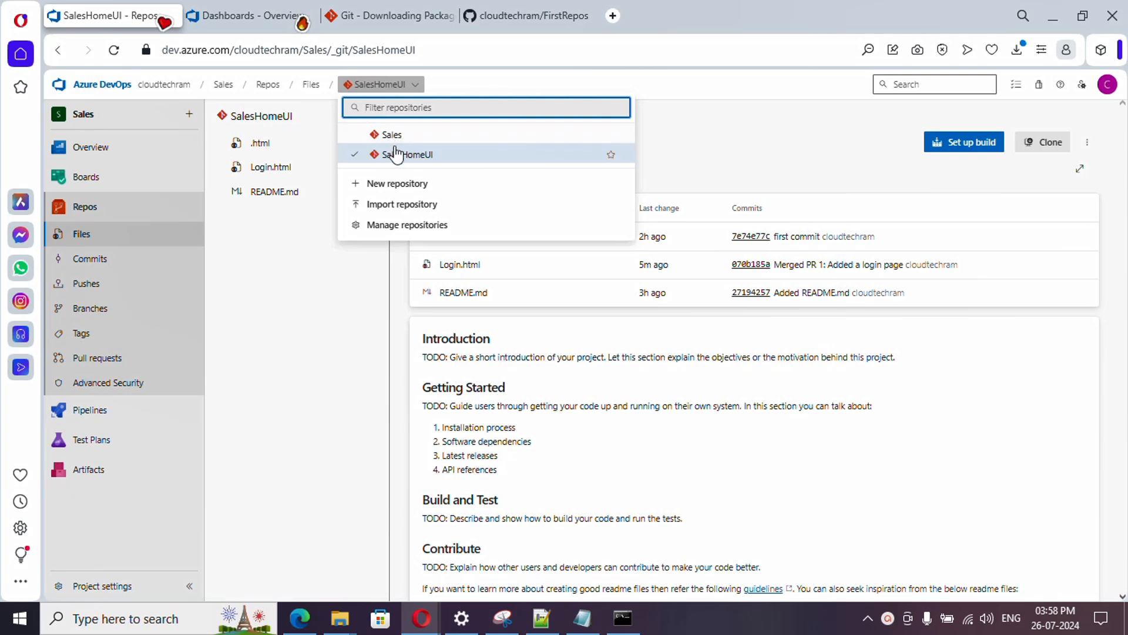
mouse_move(408, 183)
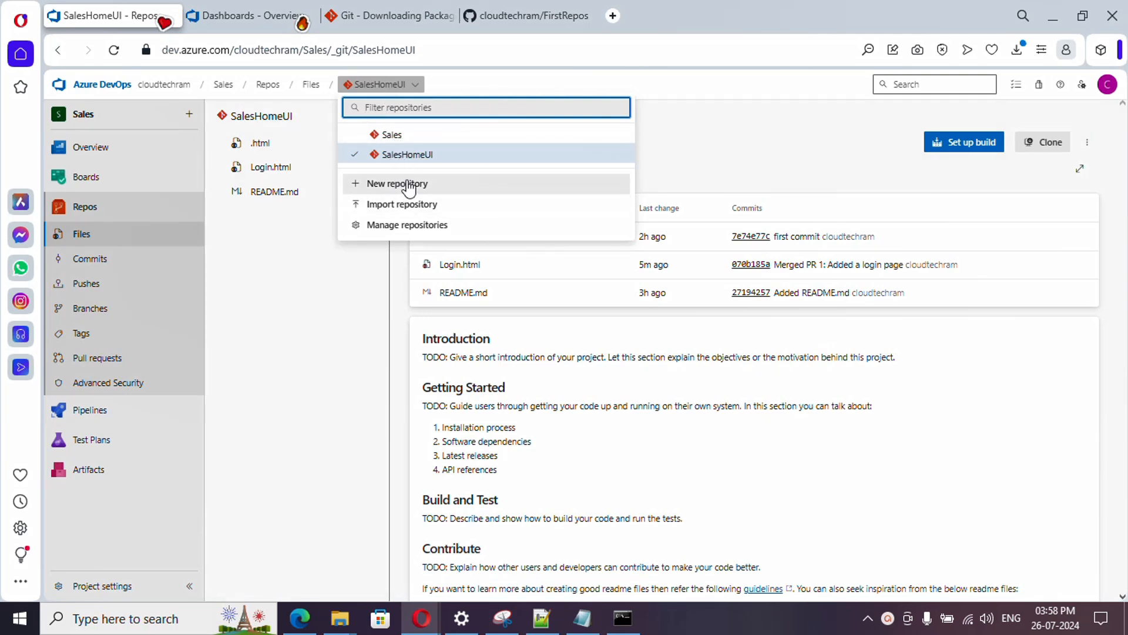
mouse_move(427, 187)
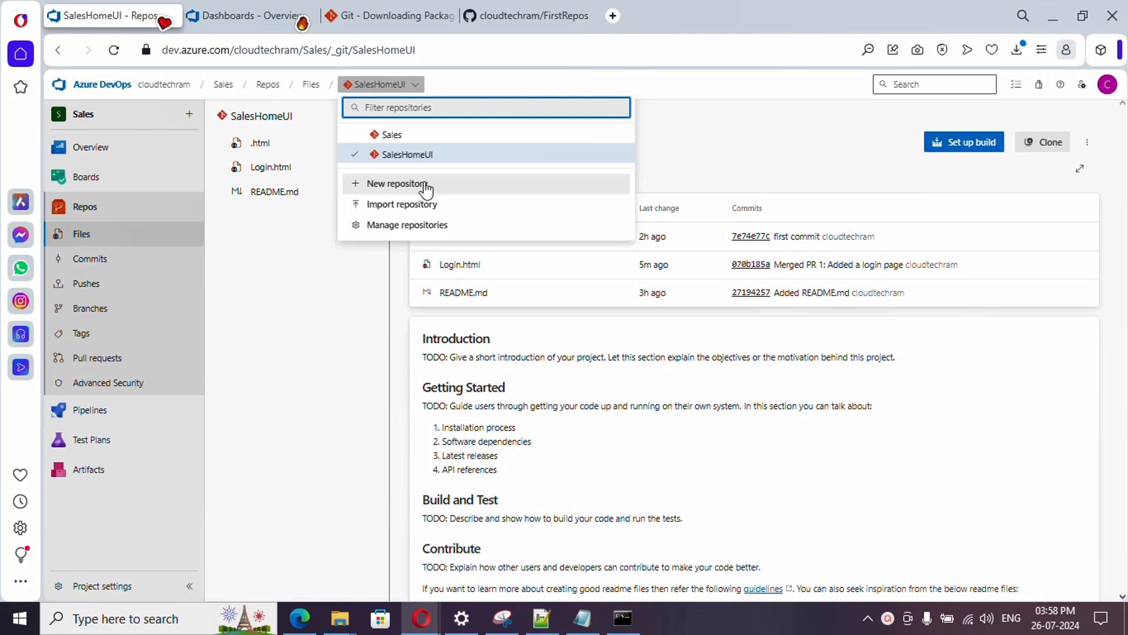
mouse_move(401, 204)
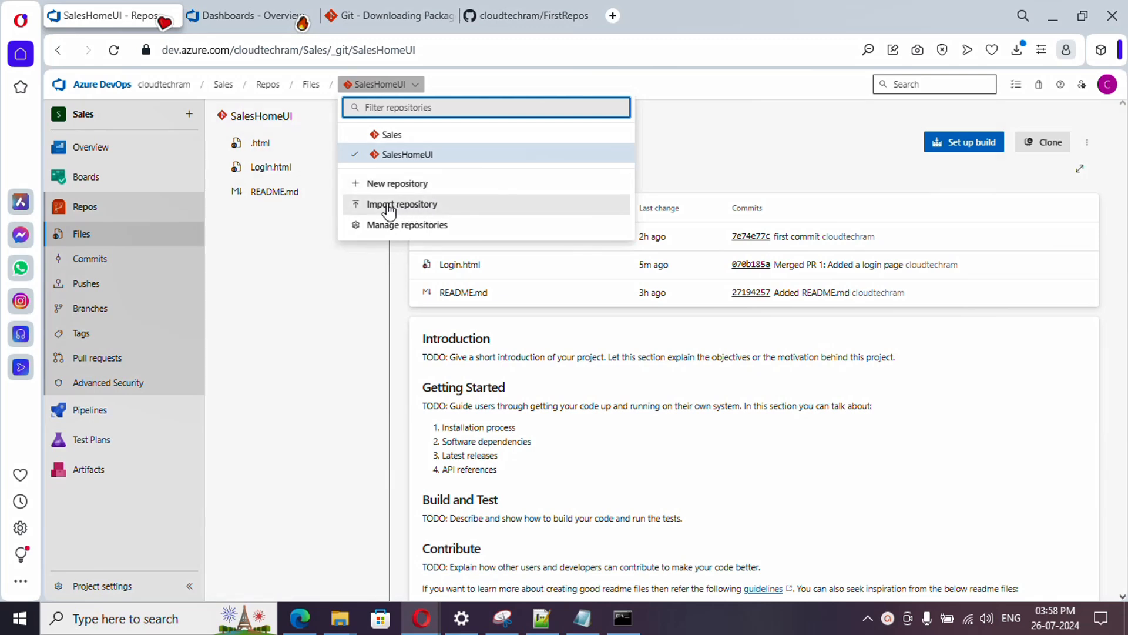
mouse_move(420, 188)
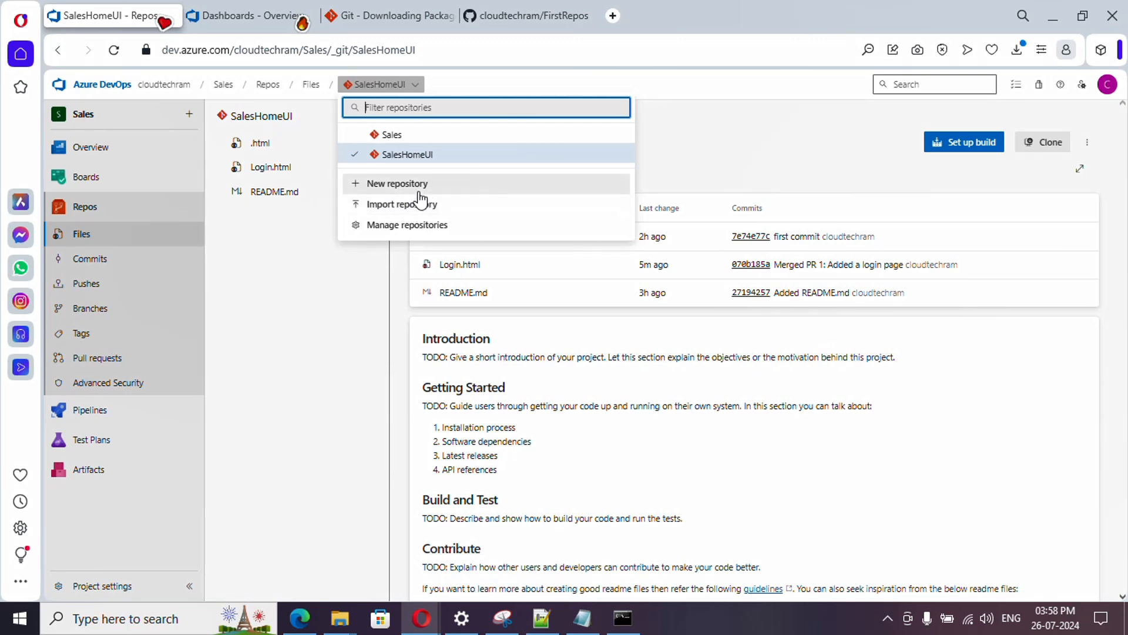
mouse_move(431, 210)
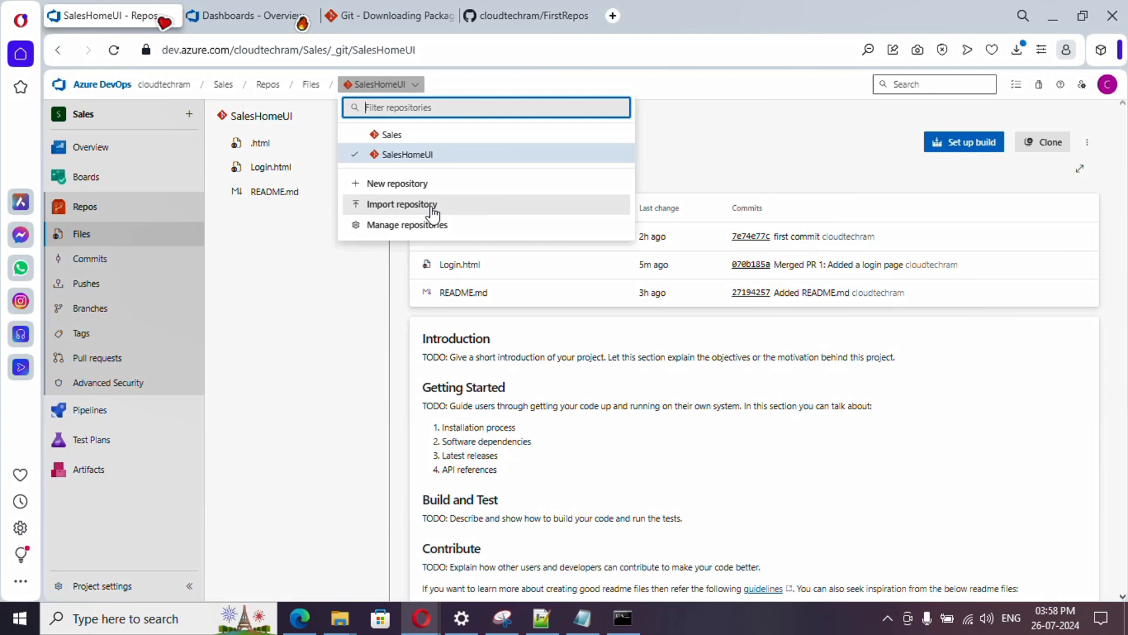
Step: Start the Import repository form from the Sales repository breadcrumb dropdown
click(402, 204)
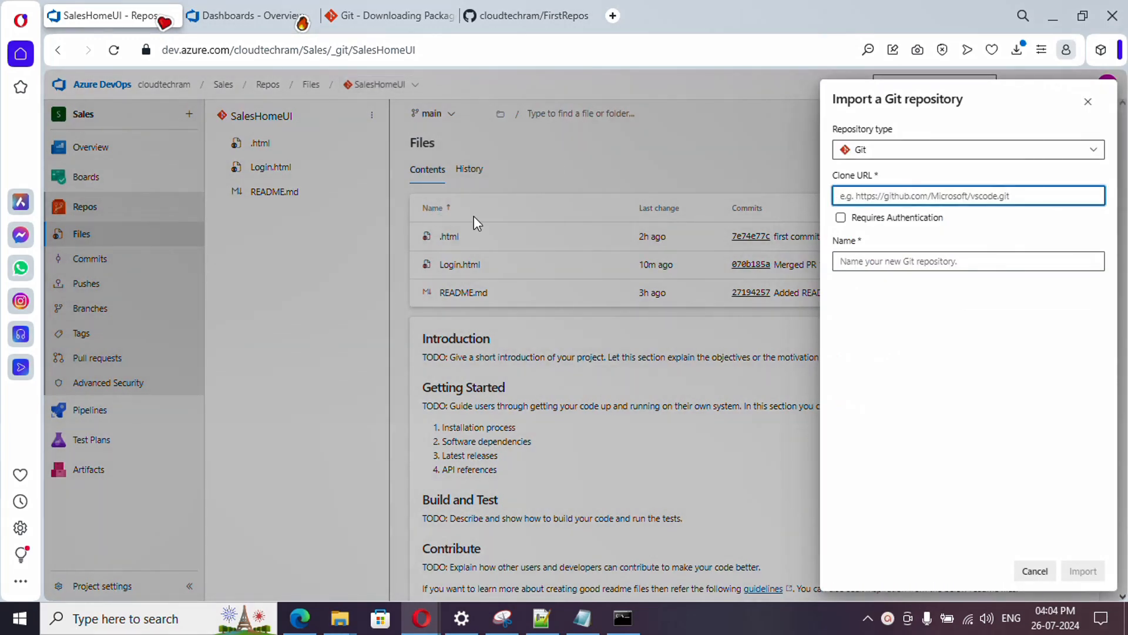
Step: Keep Git as the repository type, then return to FirstRepos on GitHub
click(967, 150)
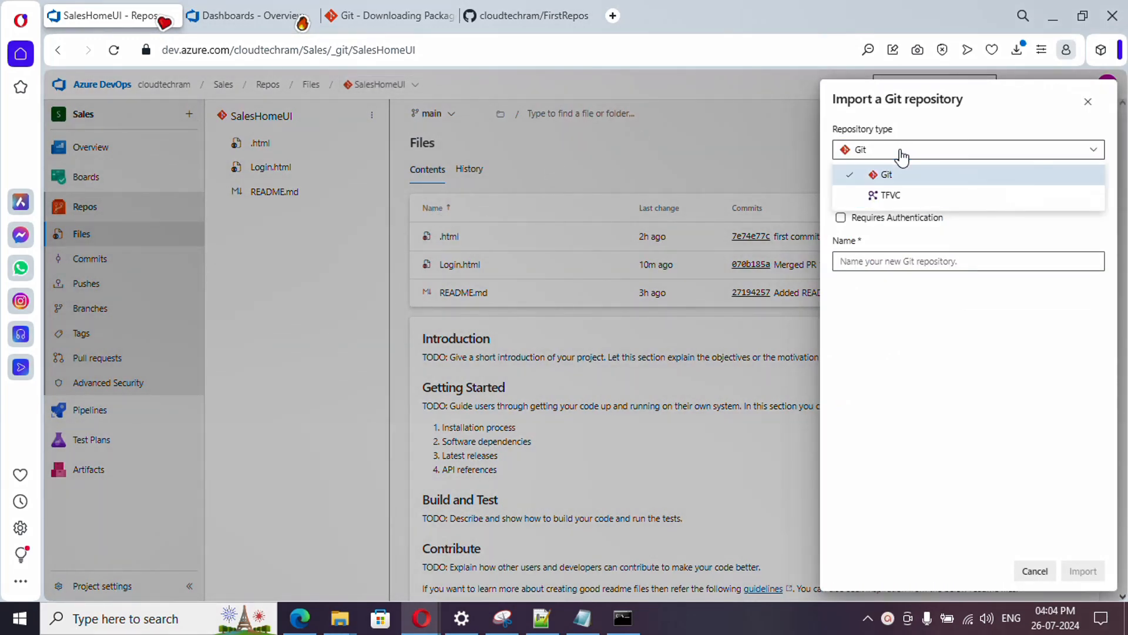
mouse_move(889, 195)
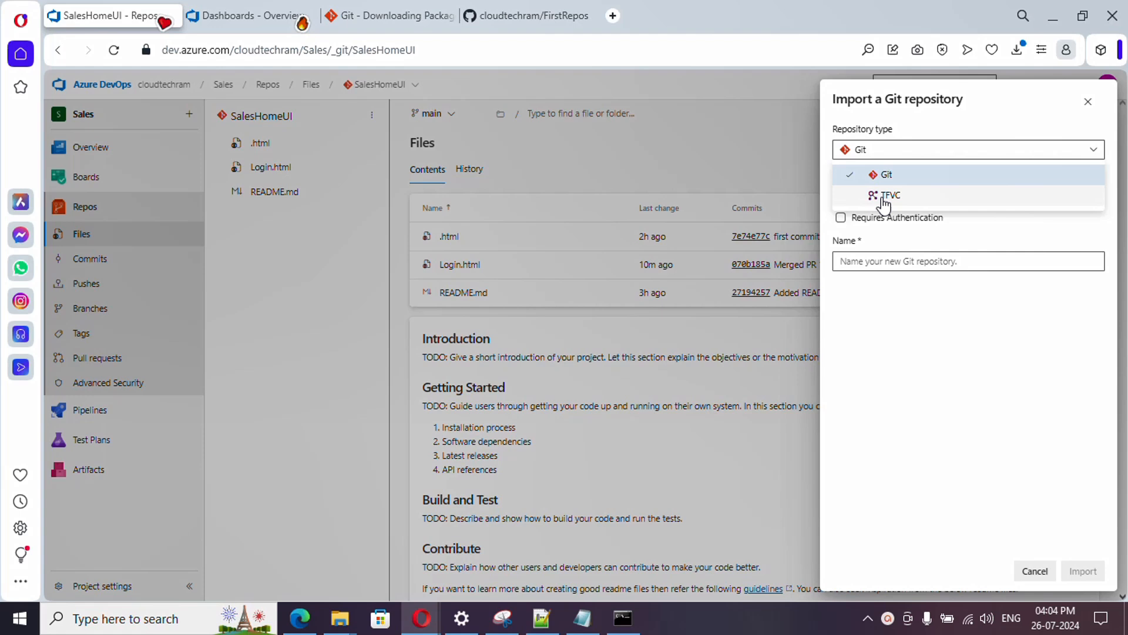
mouse_move(892, 176)
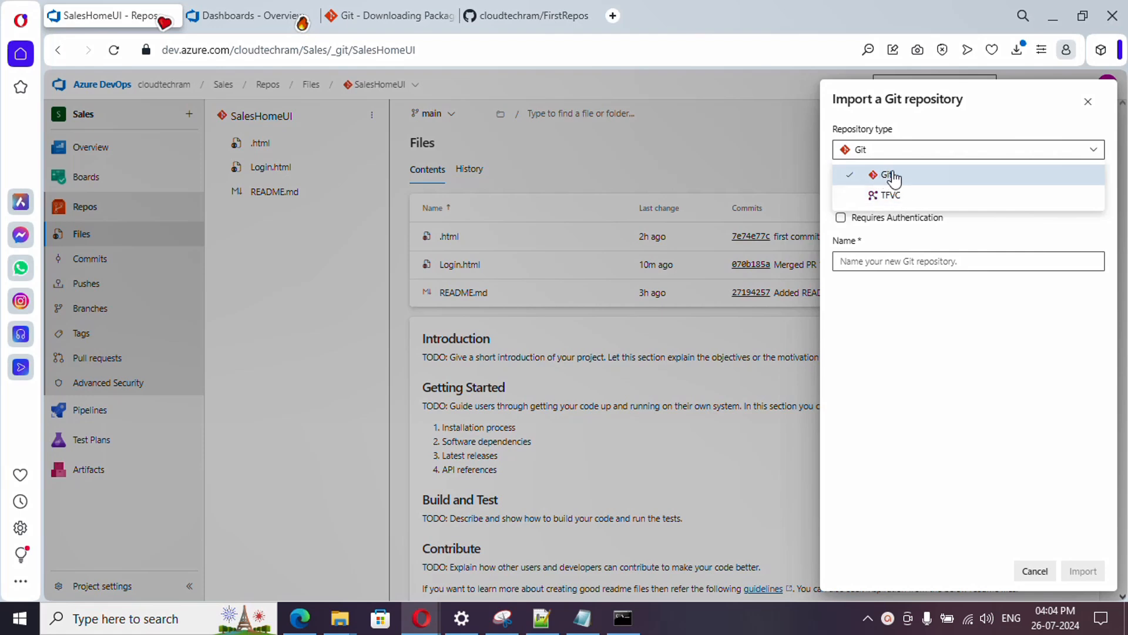
click(890, 174)
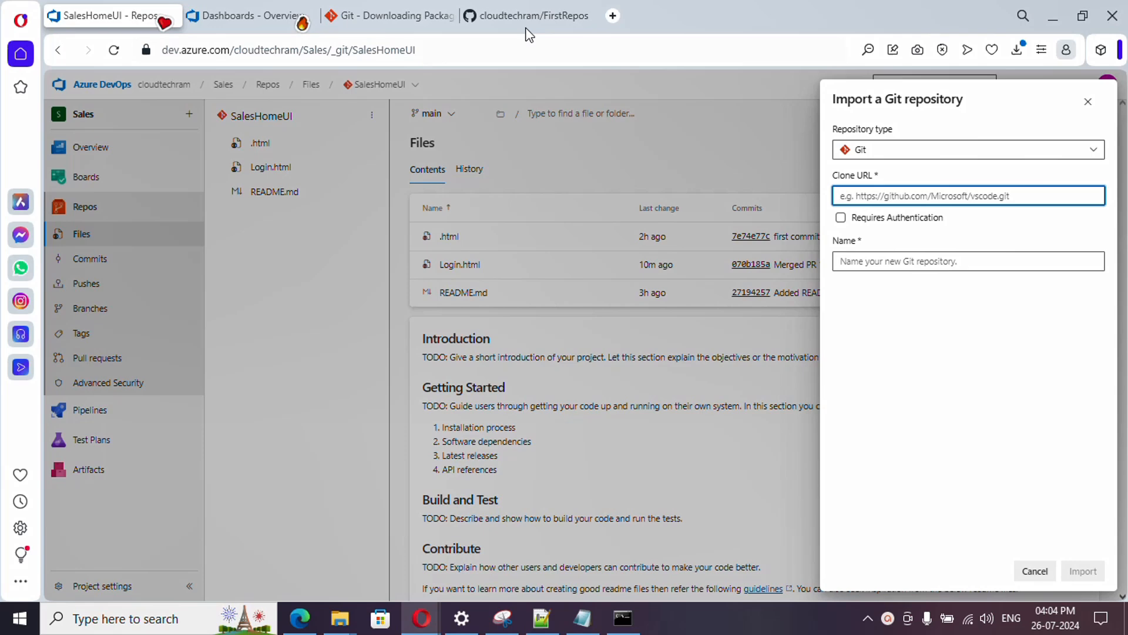
click(531, 15)
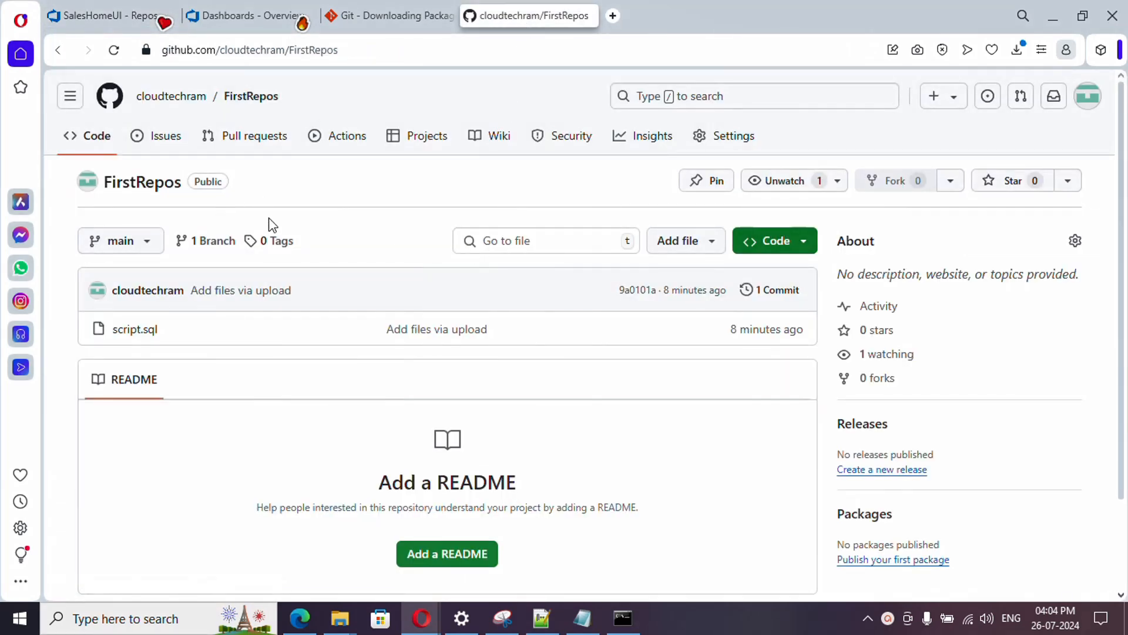
mouse_move(561, 258)
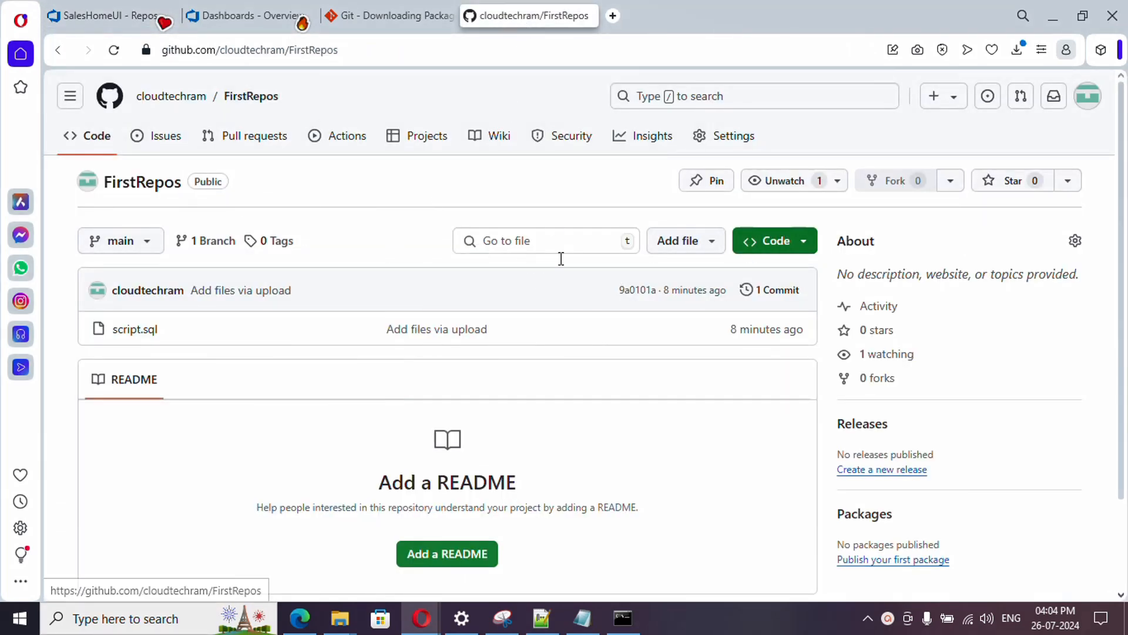
Step: Copy the HTTPS clone URL from the Code menu and return to the Azure DevOps import form
click(769, 240)
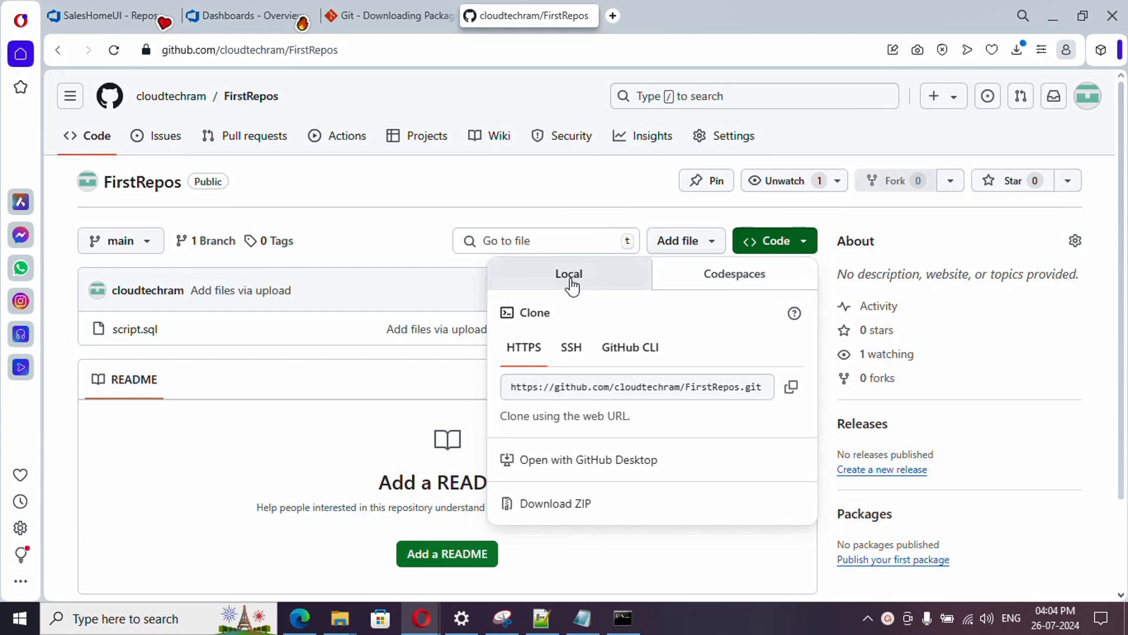
click(790, 387)
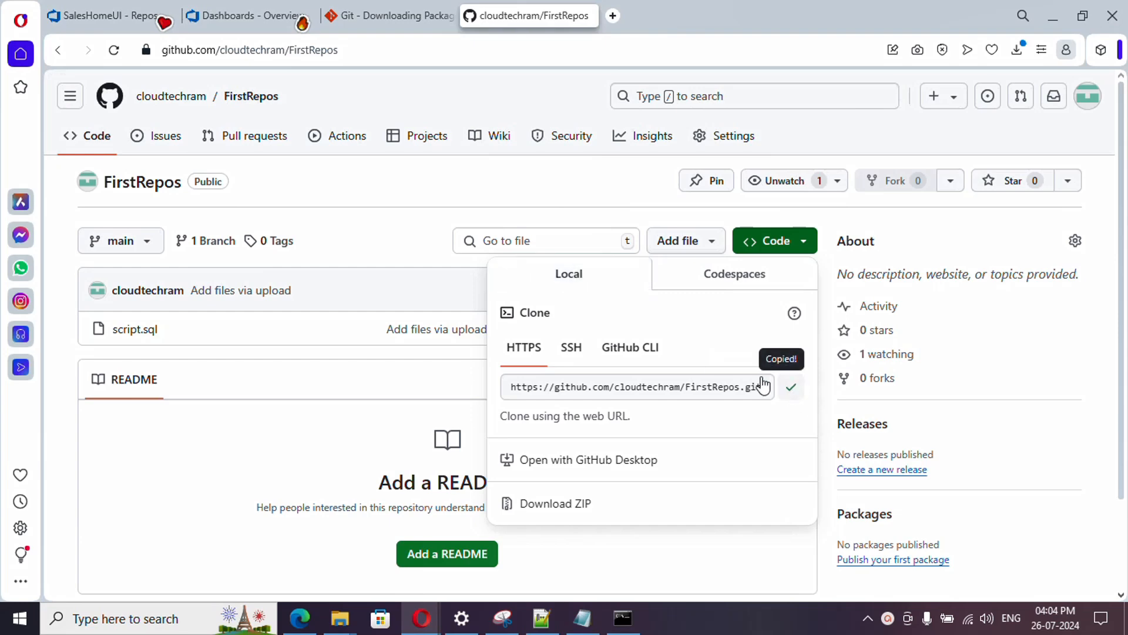
click(105, 15)
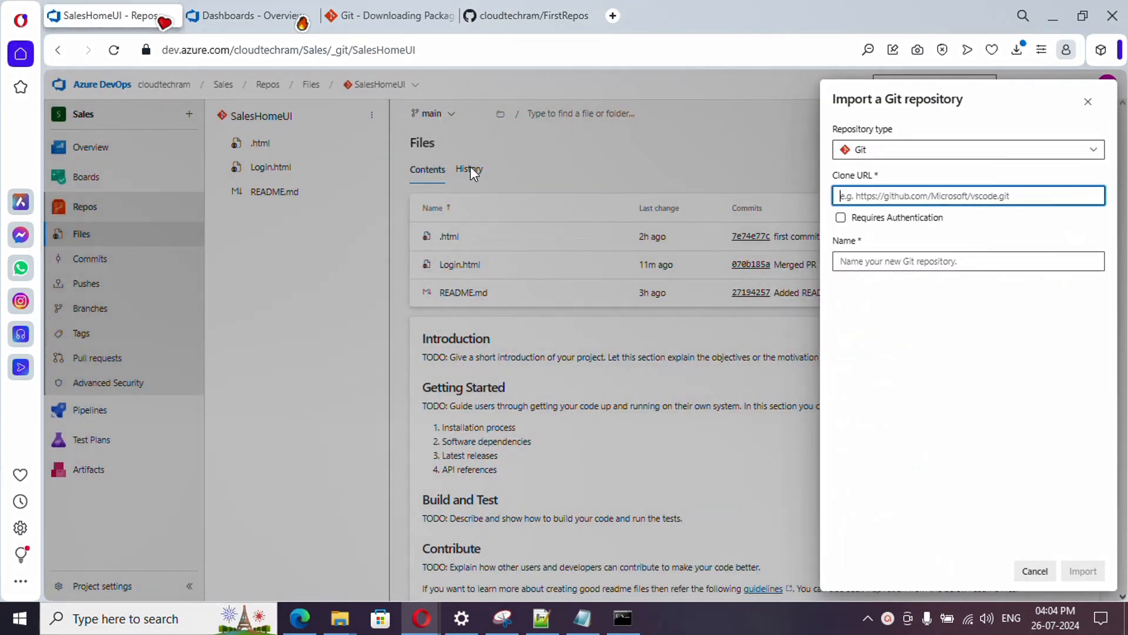
text(https://github.com/cloudtechram/FirstRepos.git)
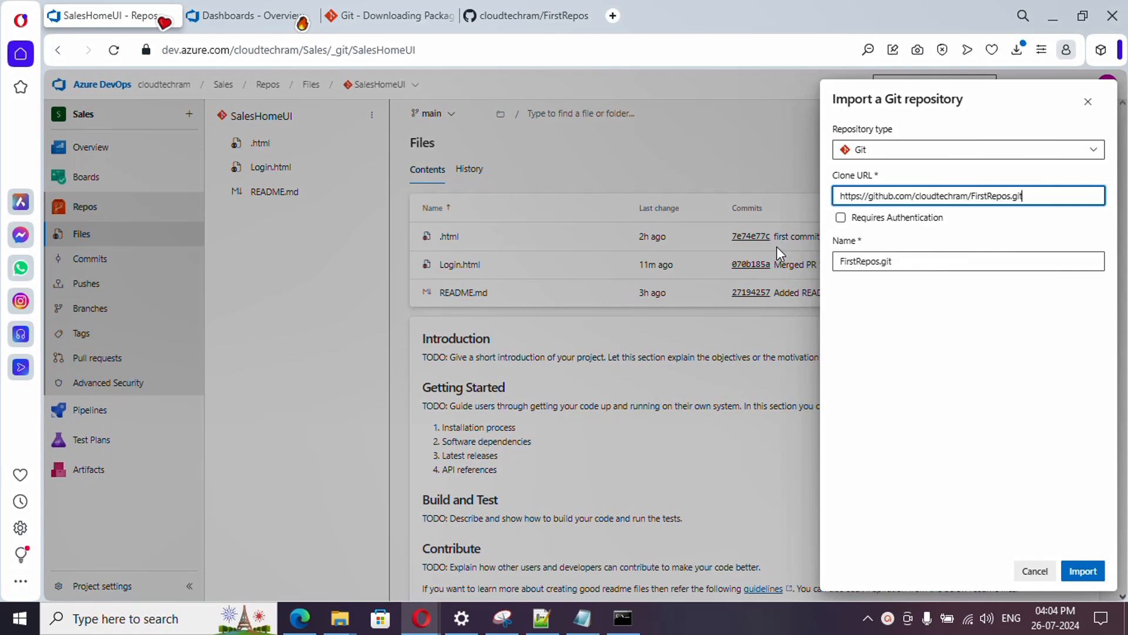
click(841, 217)
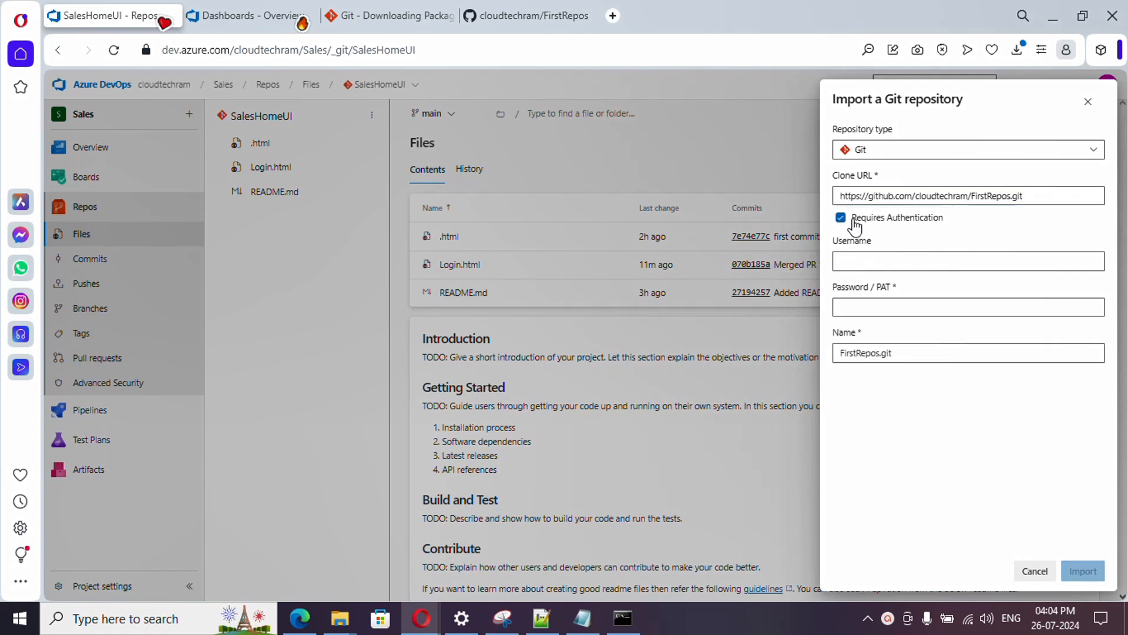
click(840, 218)
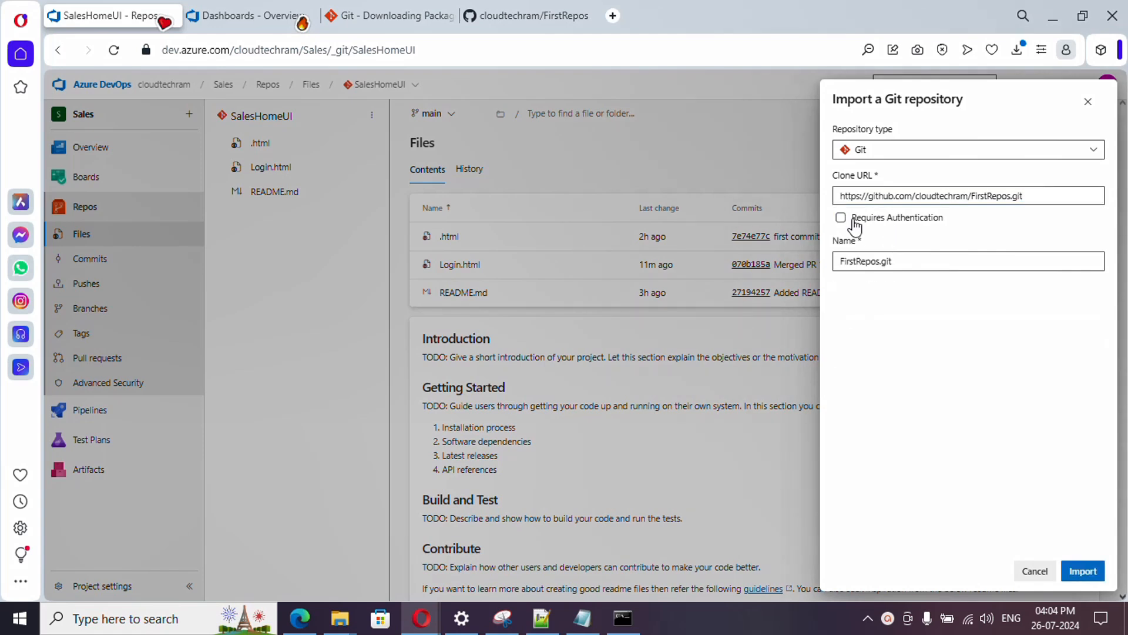
click(840, 217)
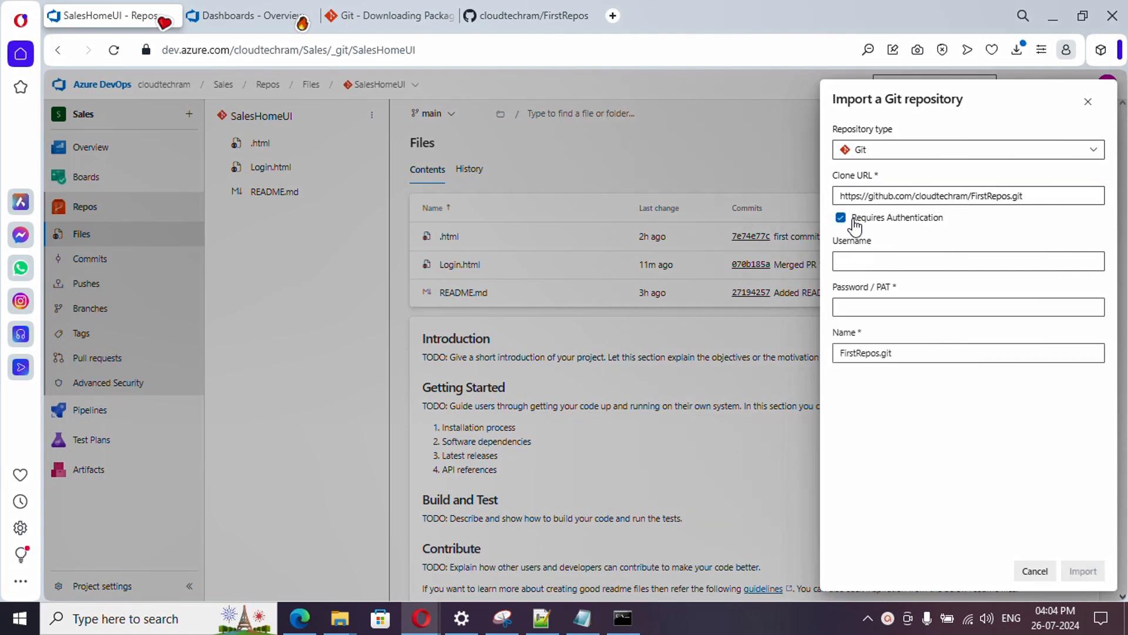
click(967, 260)
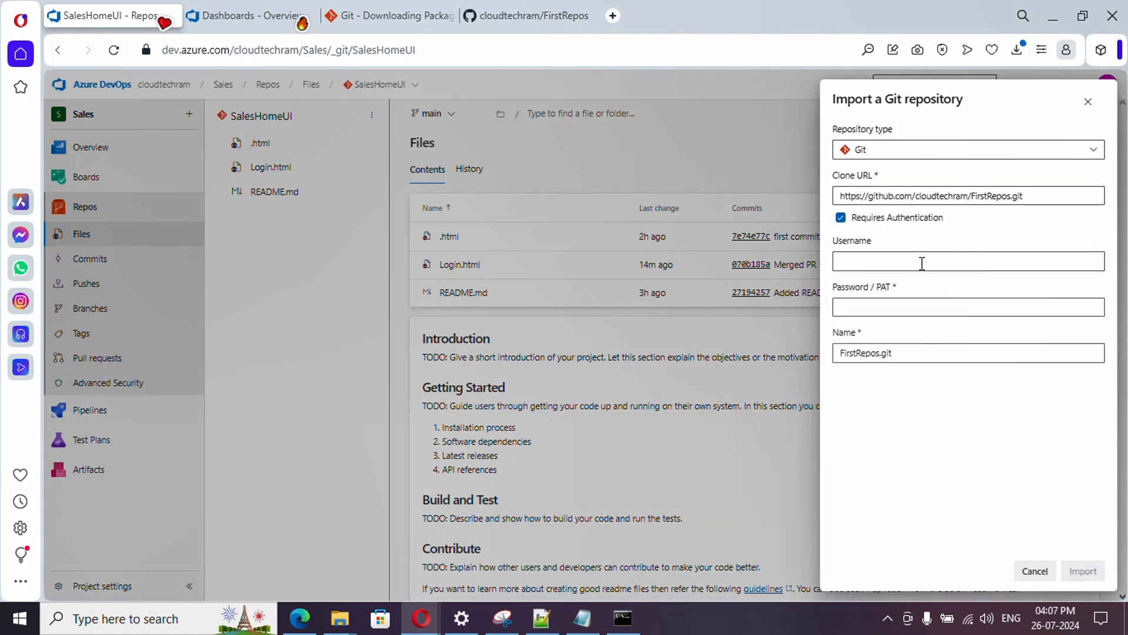
mouse_move(894, 224)
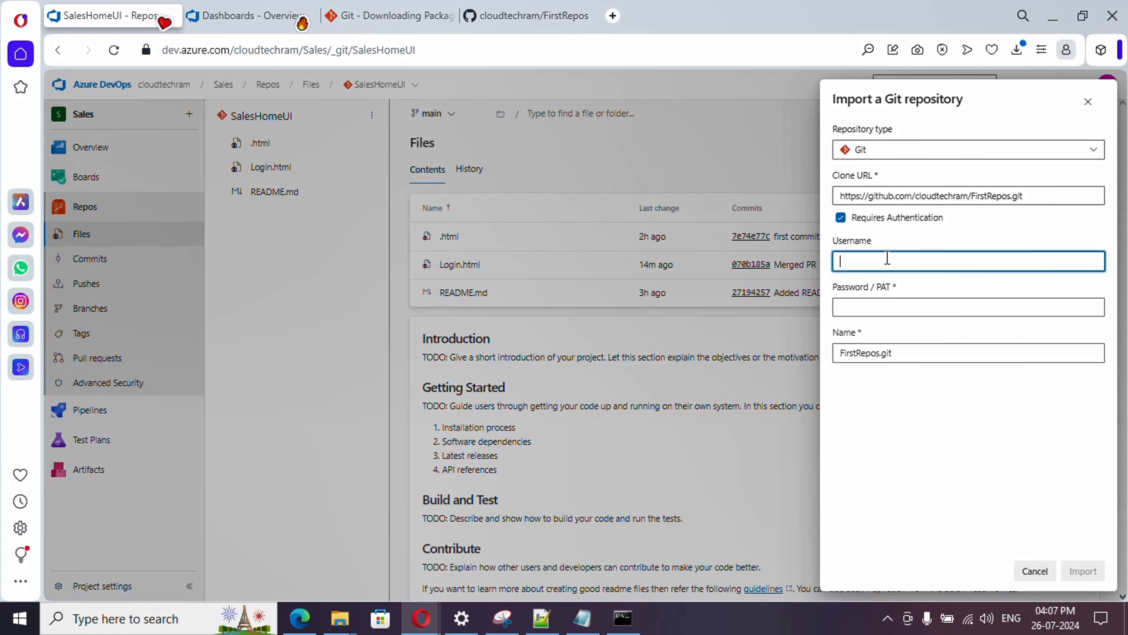
click(967, 307)
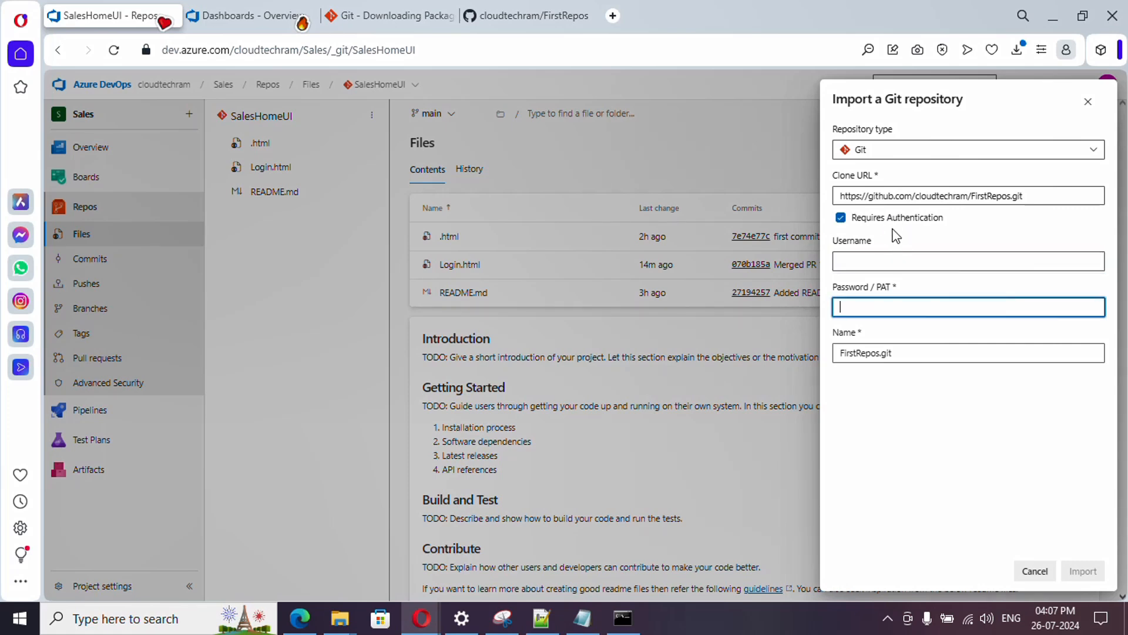
click(839, 217)
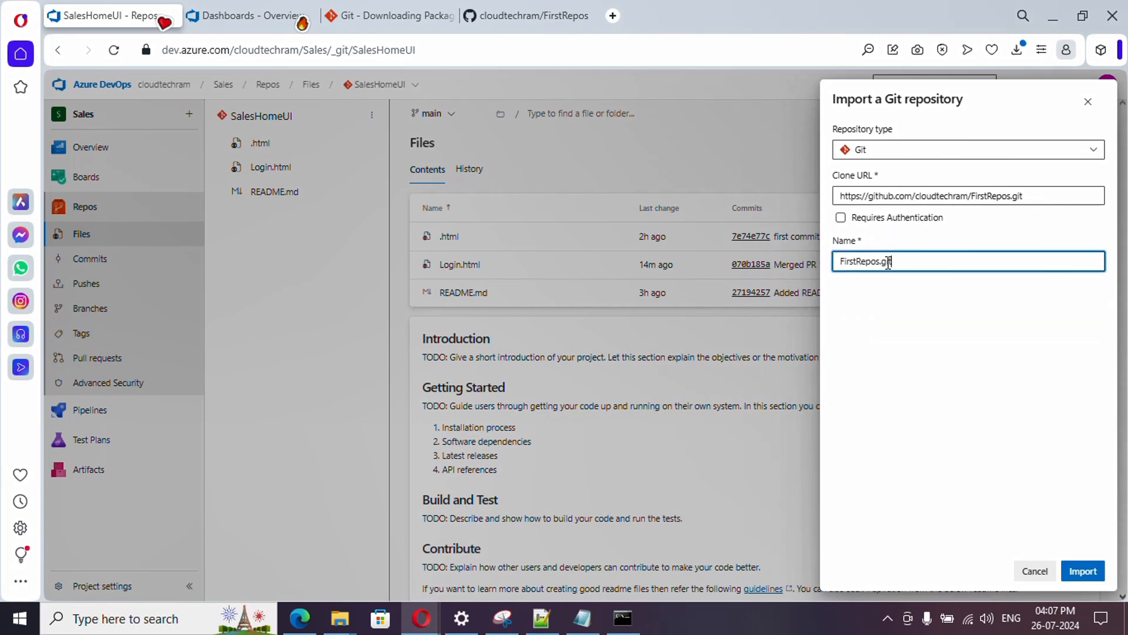
Step: Rename the repository to FirstReposGitHub and import it, bringing in script.sql
double_click(882, 261)
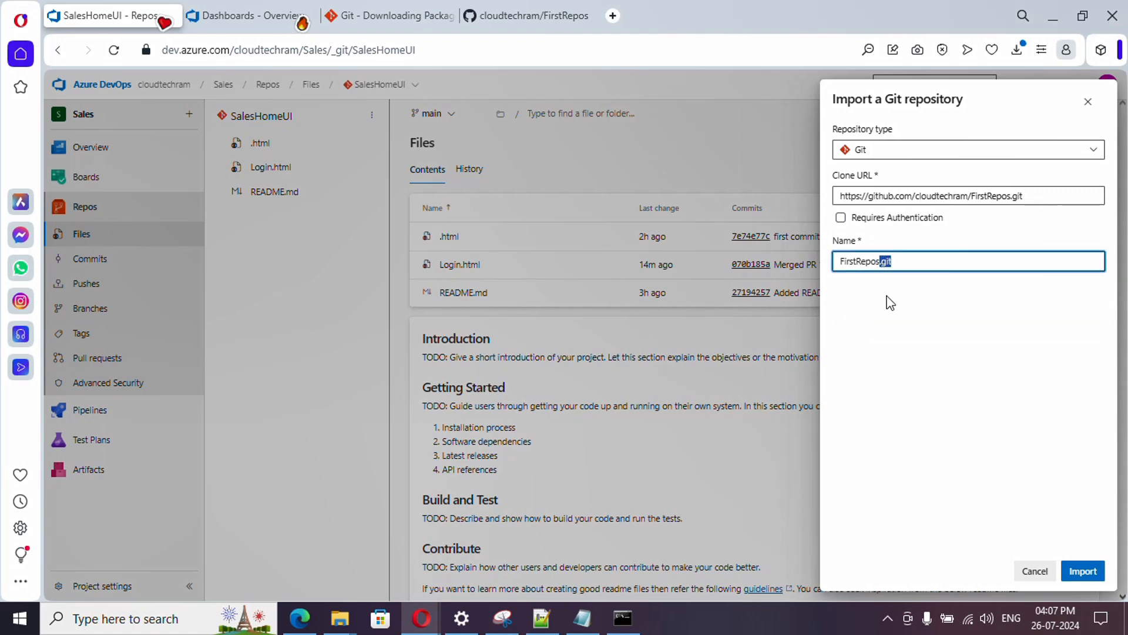
key(Backspace)
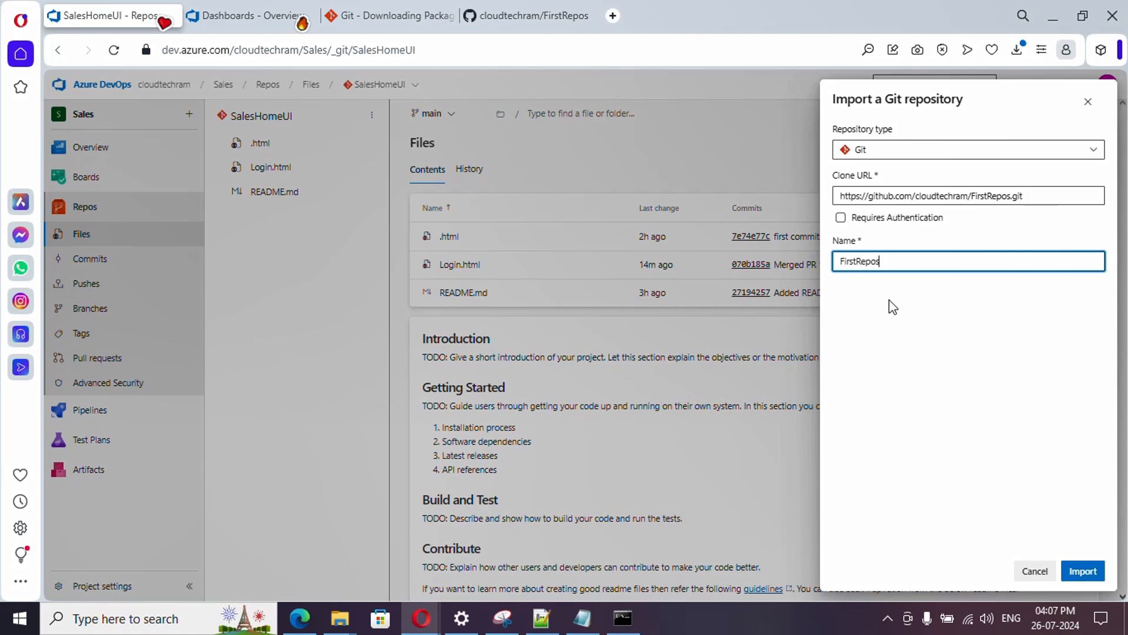
text(GitHub)
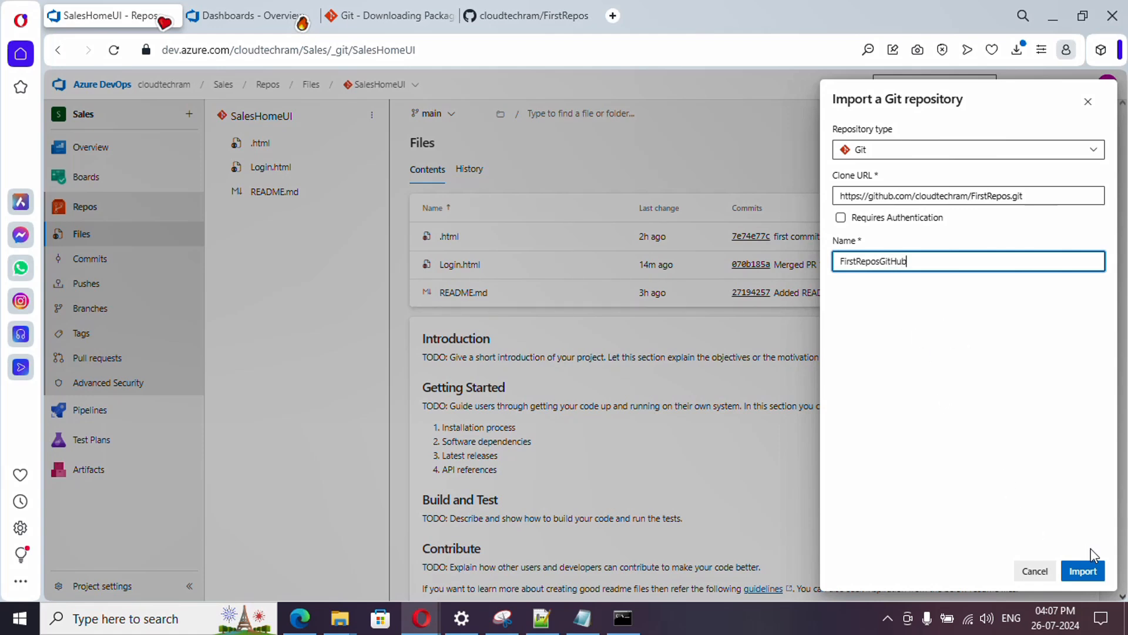
click(1083, 571)
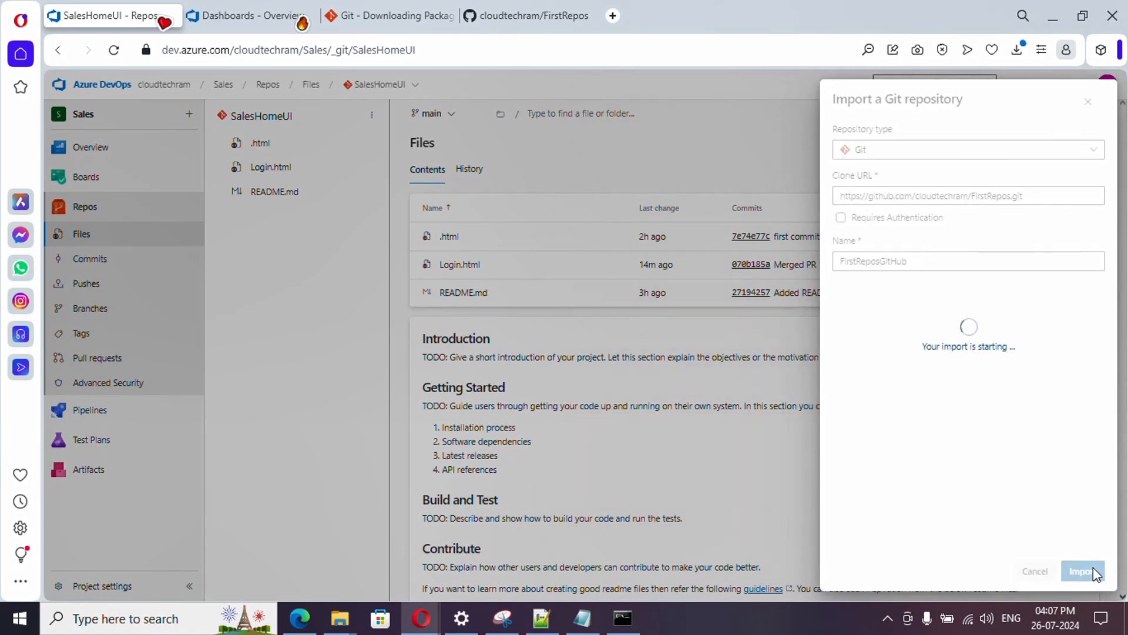
click(1083, 571)
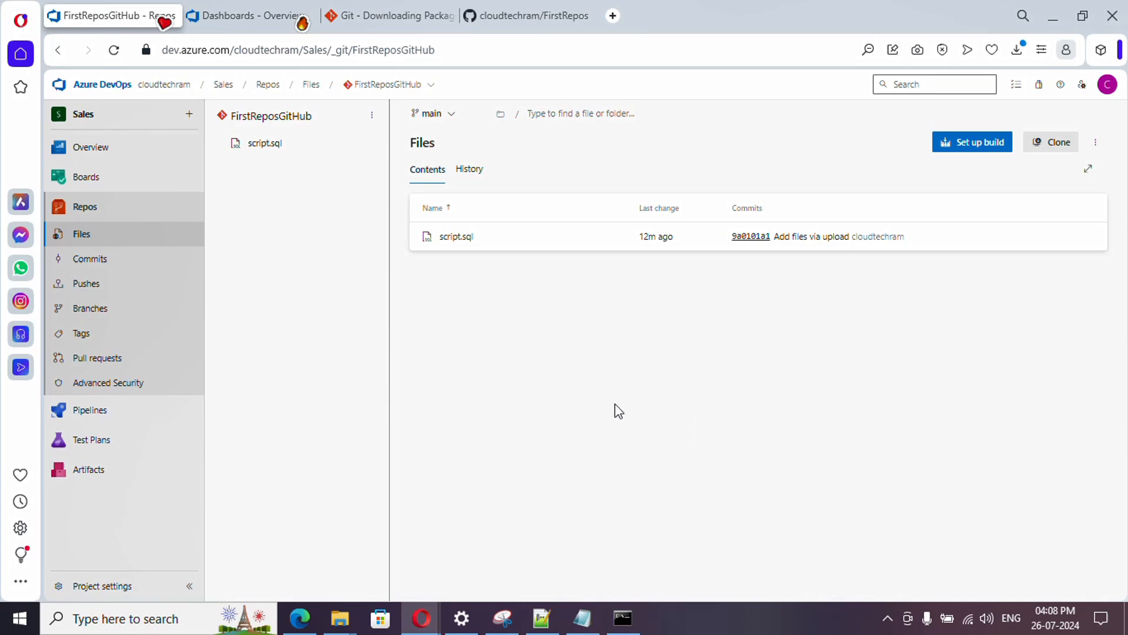
mouse_move(405, 189)
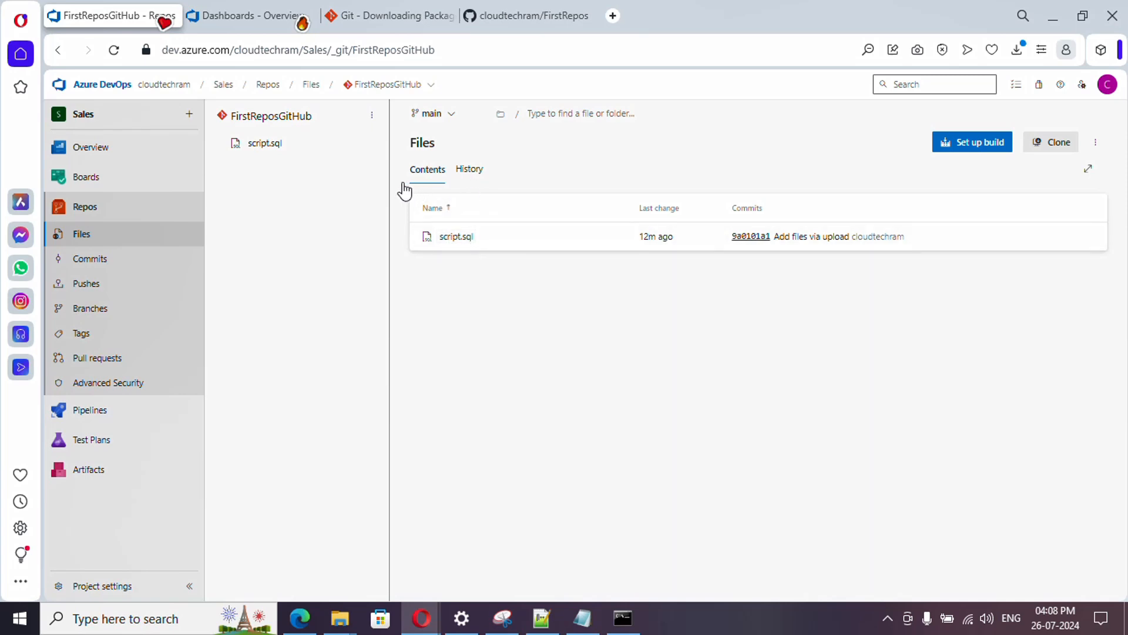
click(469, 169)
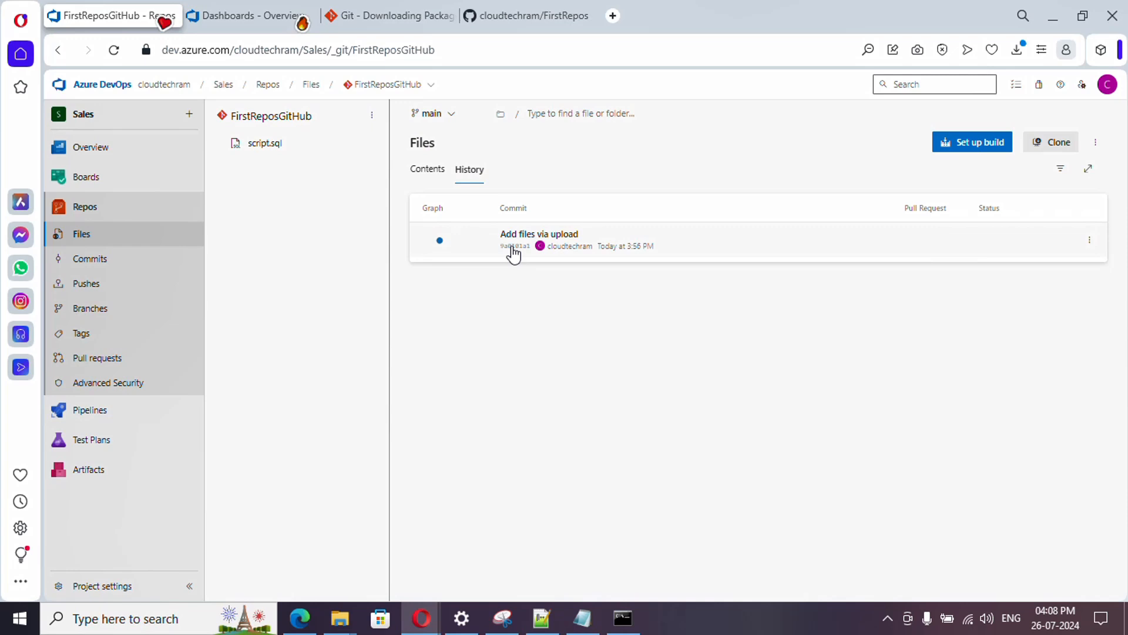
mouse_move(481, 229)
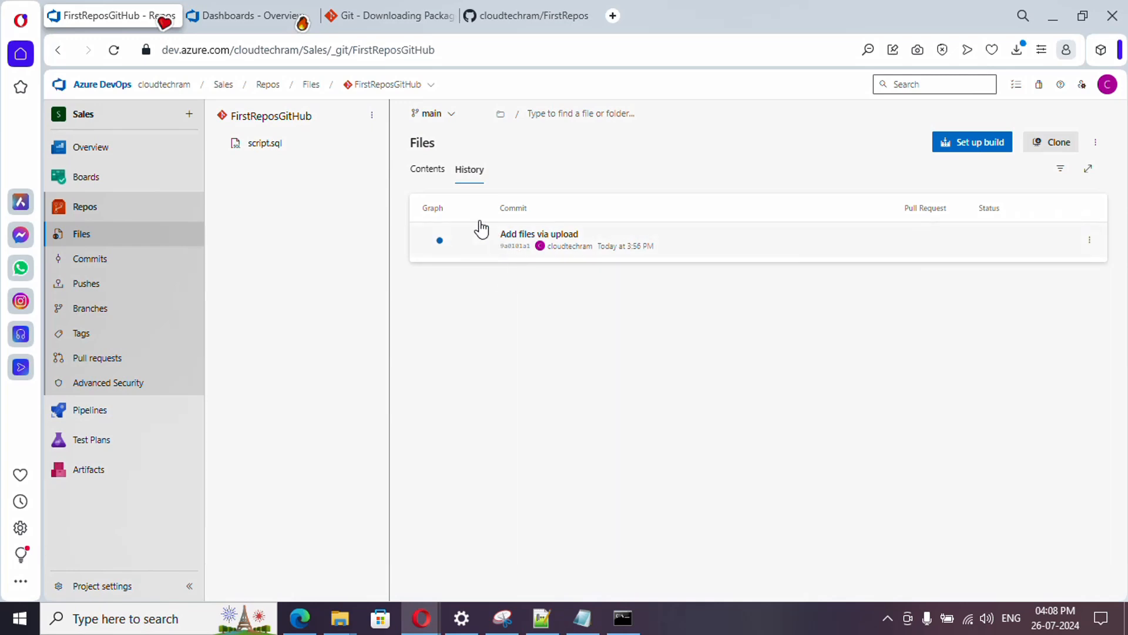
click(428, 170)
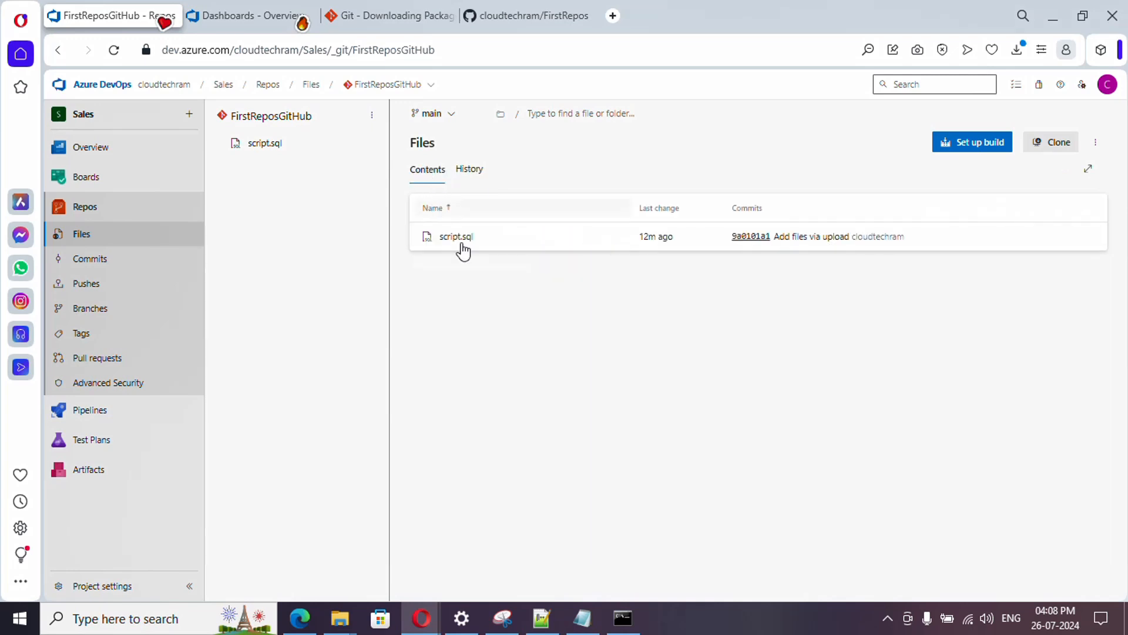